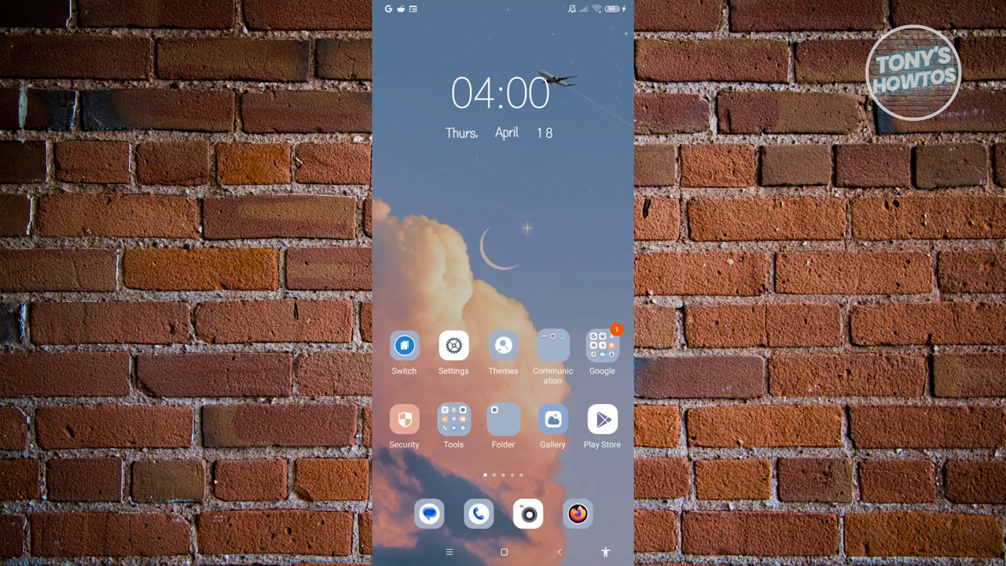
# Step: Launch Settings from the home screen and scroll down to Battery & performance
pyautogui.click(453, 346)
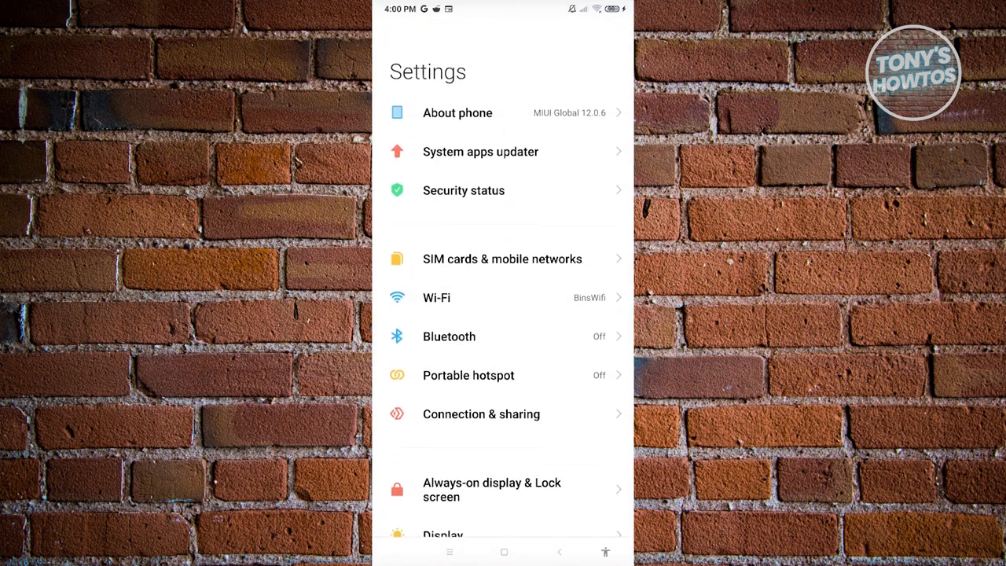
pyautogui.scroll(-3)
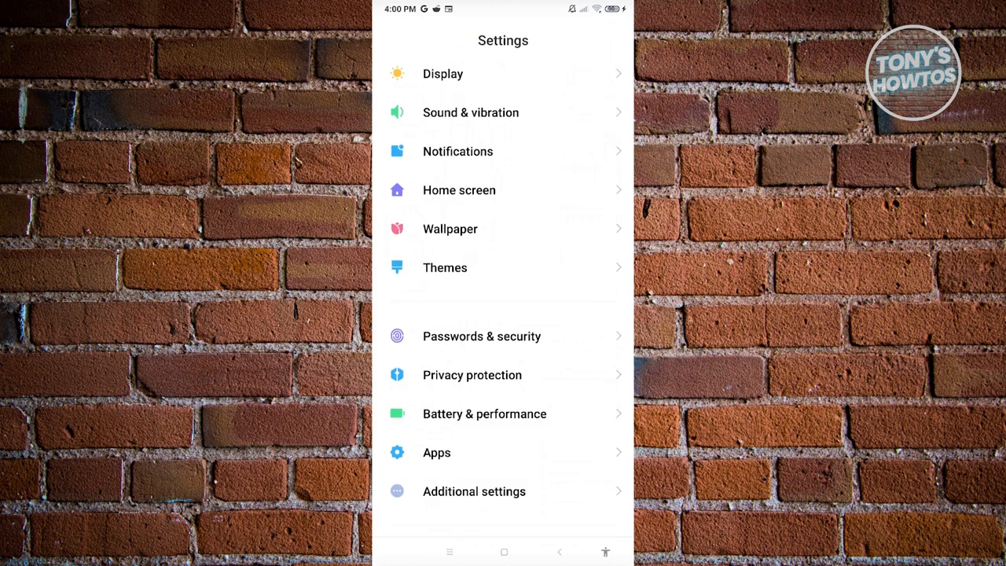
# Step: Go into Battery & performance, then its Additional features page
pyautogui.click(484, 413)
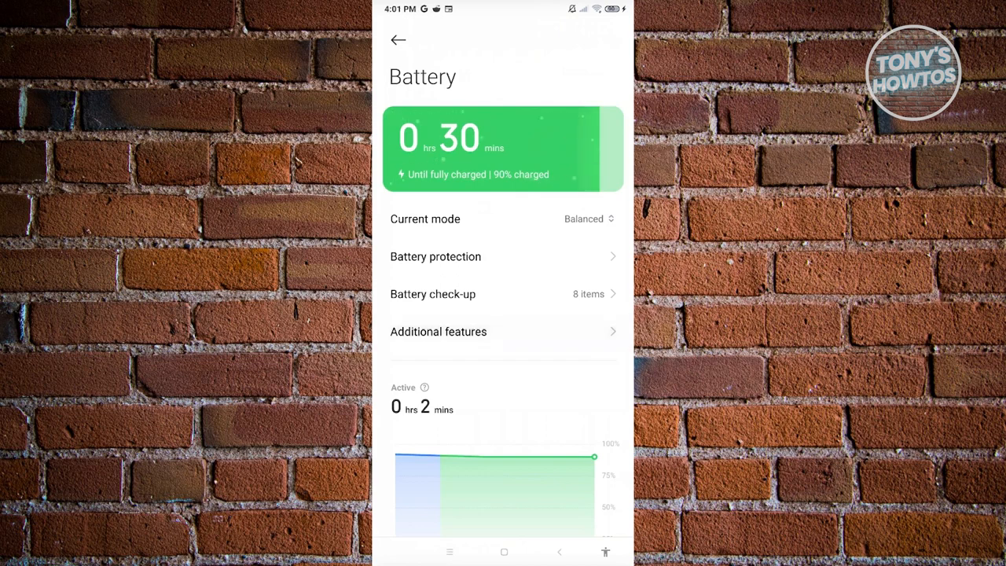
pyautogui.click(436, 330)
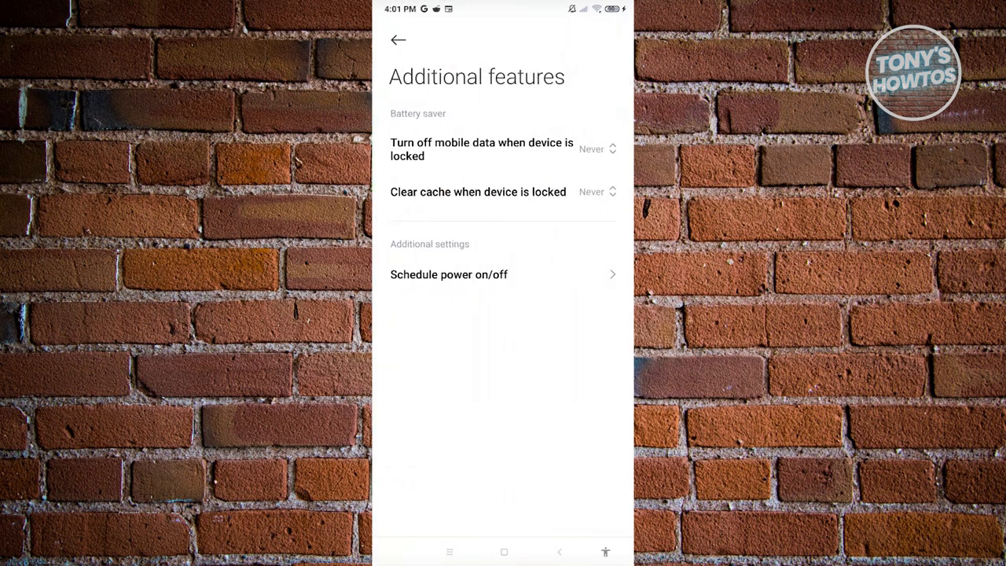